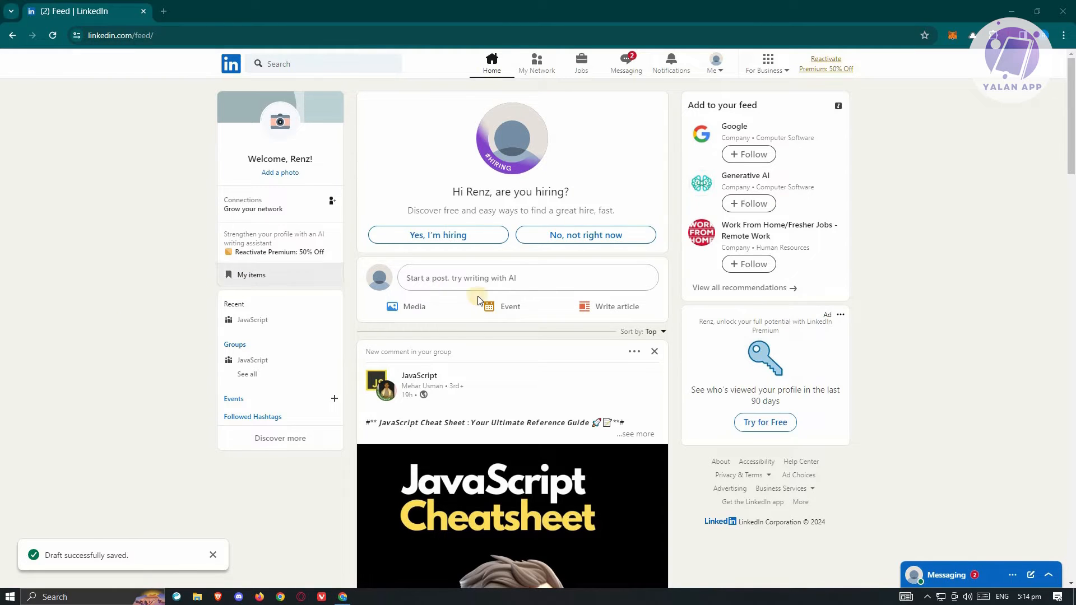
- Reopen the saved 'great opportunity' post draft in the composer via 'Start a post'
left_click(527, 277)
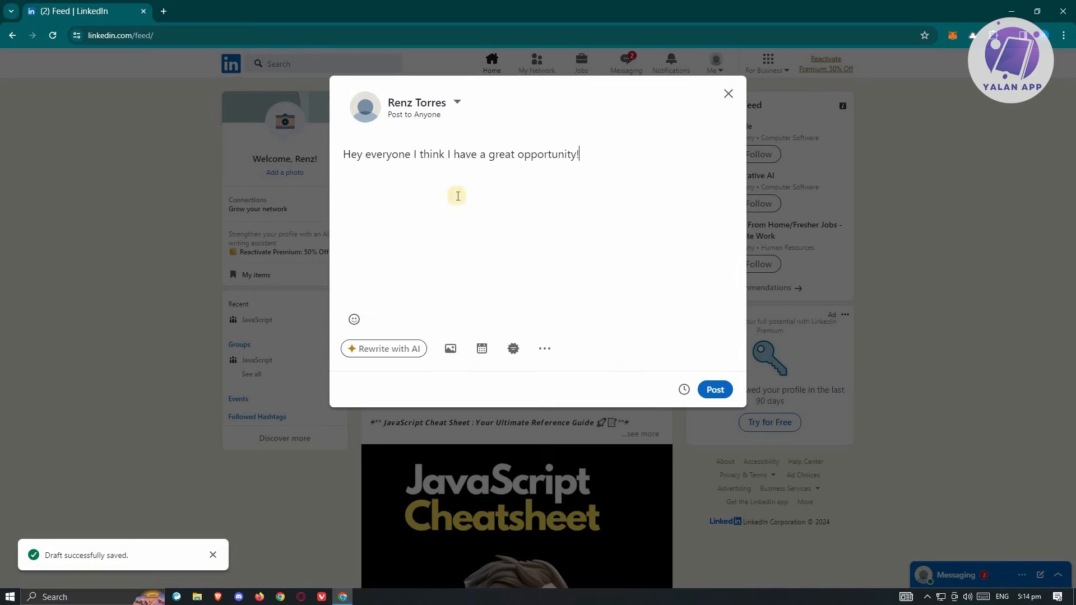
mouse_move(402, 179)
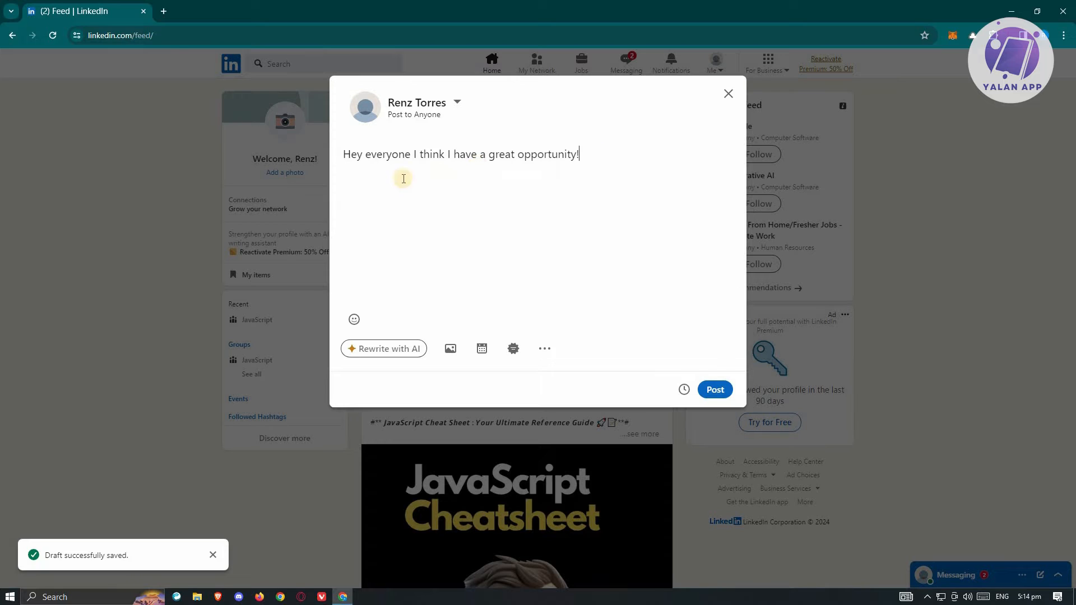
mouse_move(521, 187)
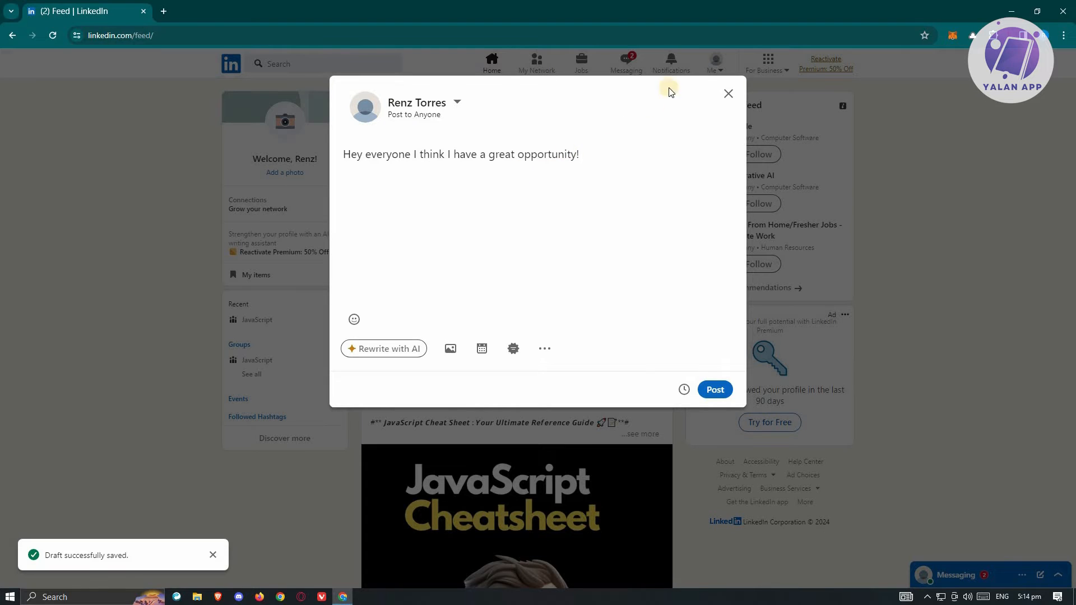
- Close the composer and keep the opportunity post as a draft
left_click(728, 94)
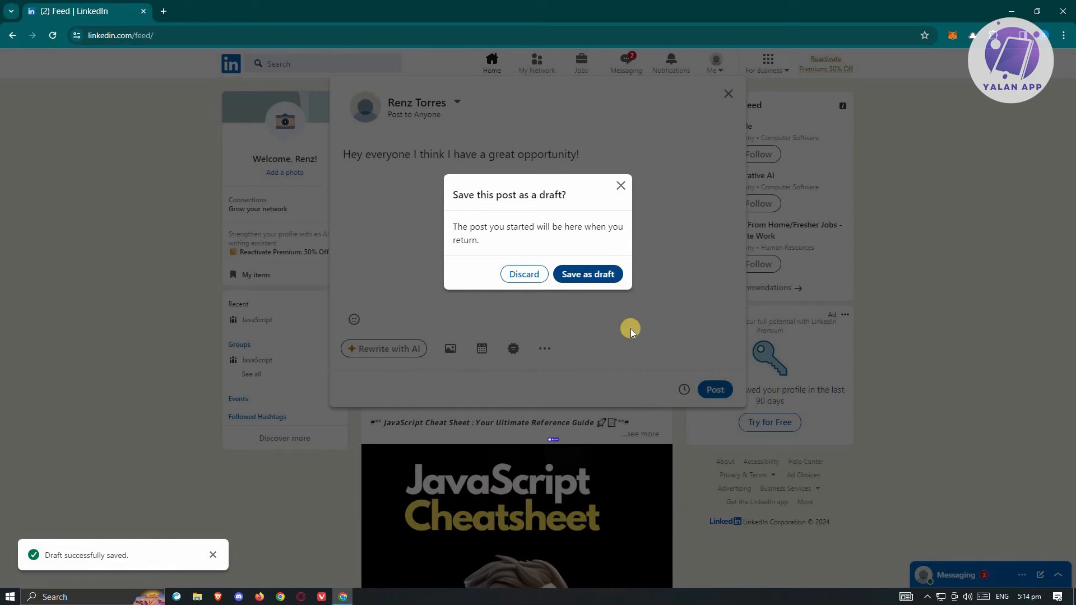
left_click(587, 273)
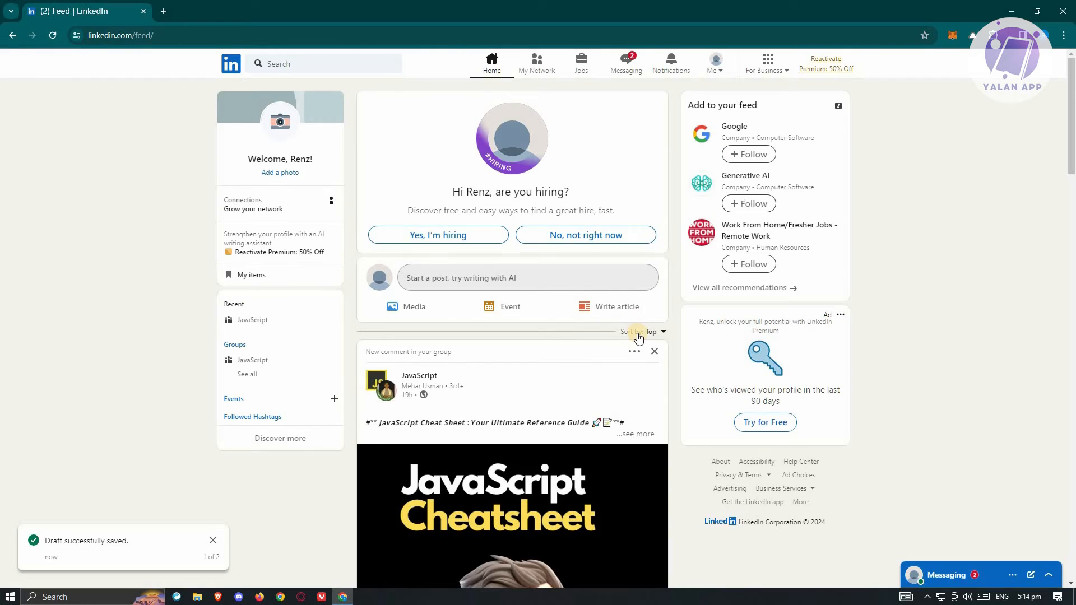
mouse_move(457, 284)
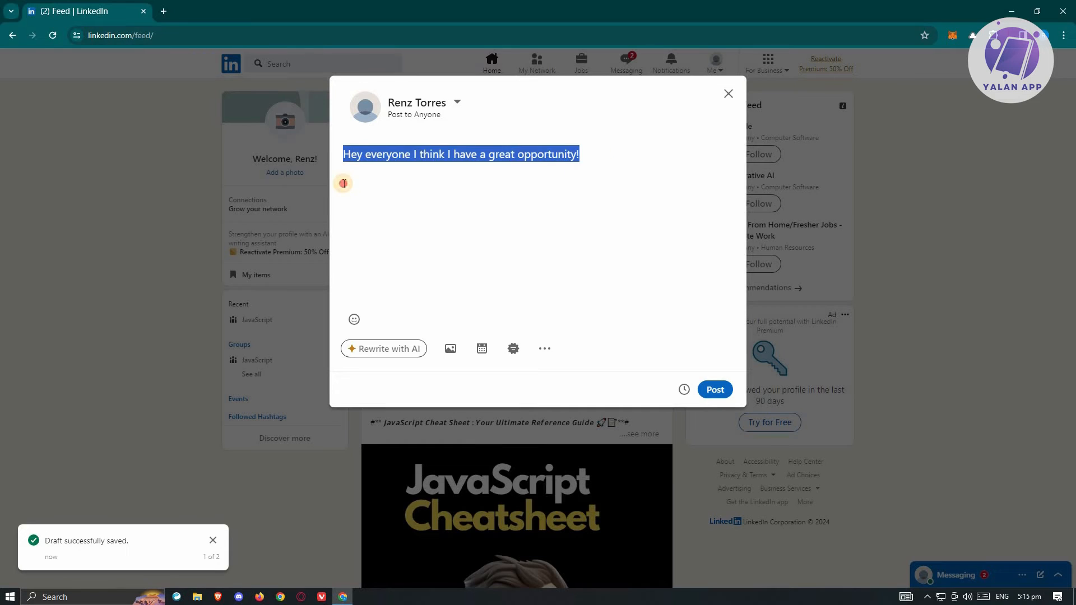
mouse_move(510, 221)
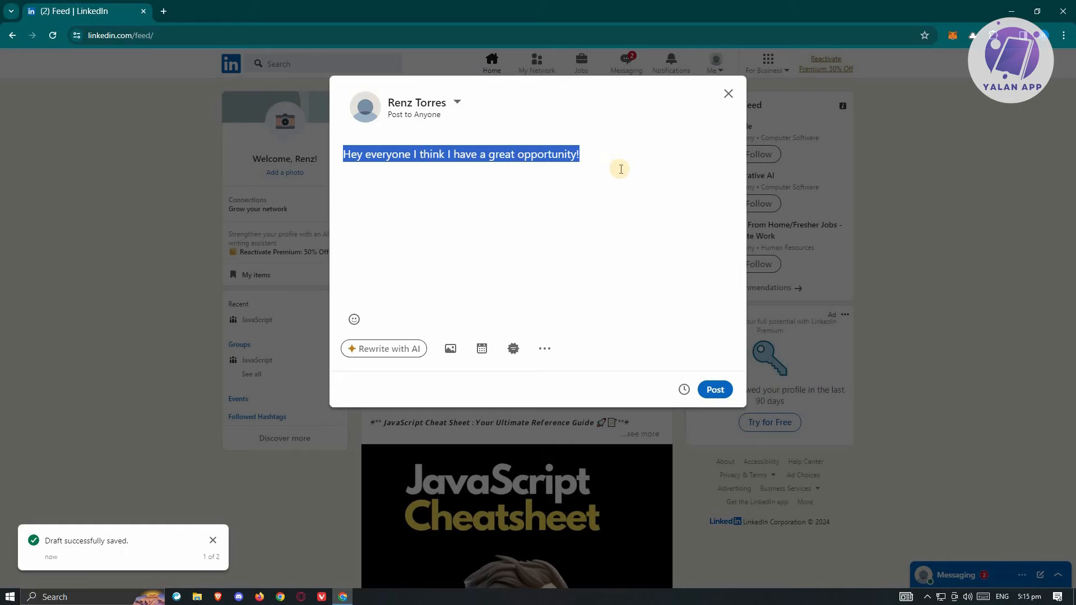
mouse_move(693, 158)
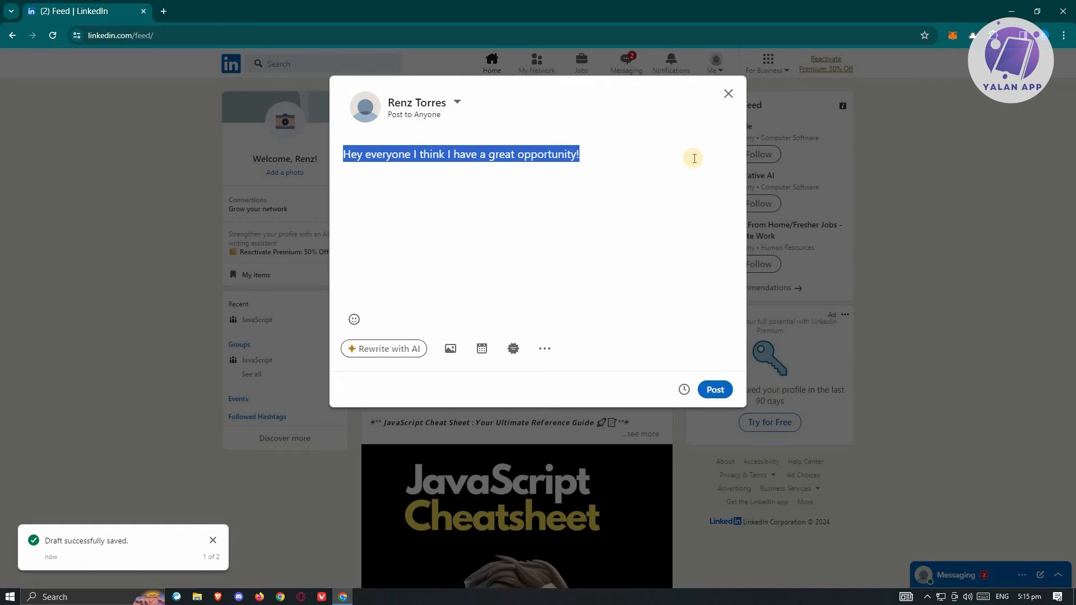
mouse_move(729, 93)
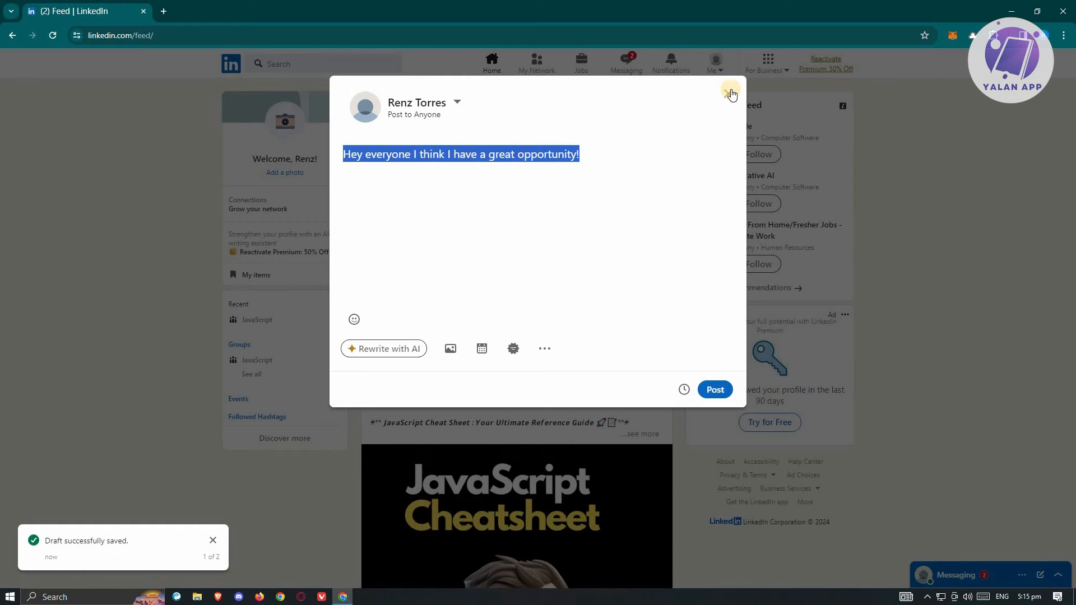
- Close the reopened composer and save the post as a draft once more
left_click(730, 94)
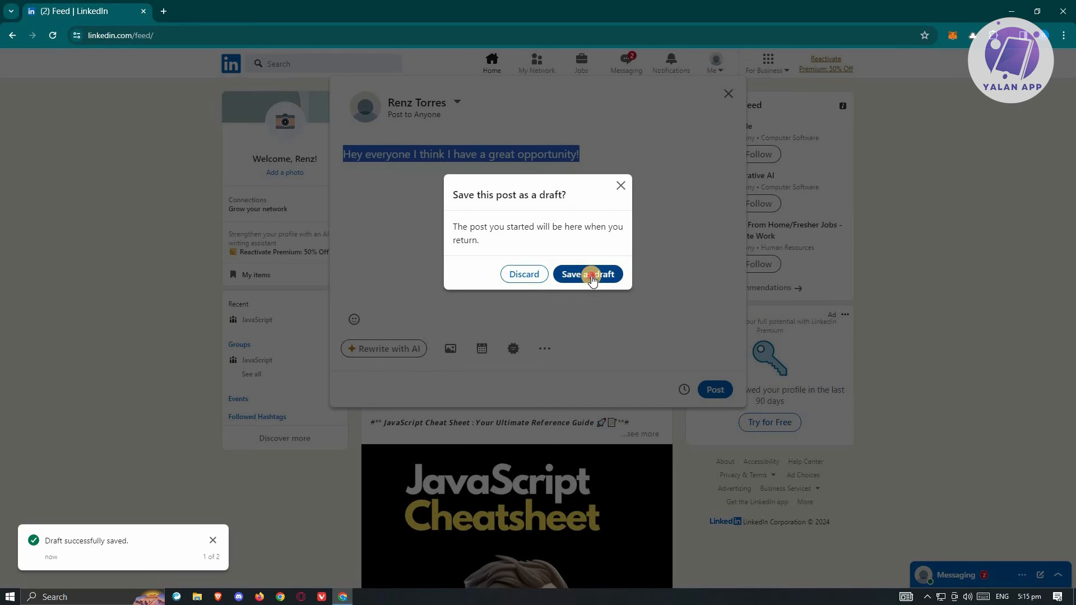
left_click(587, 273)
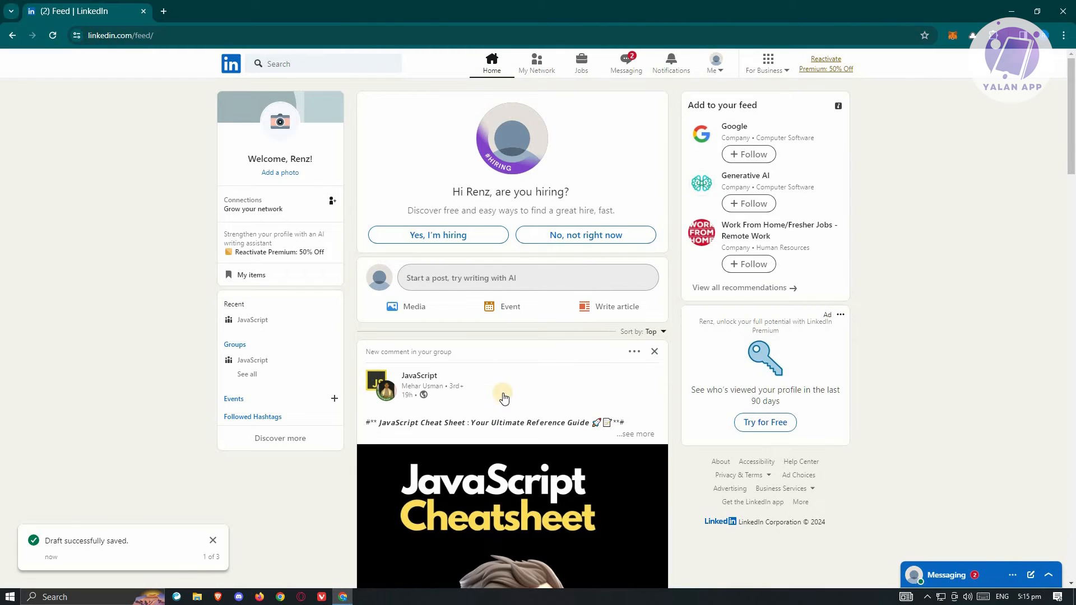
- Start a new blank article and show the Manage menu of article options
left_click(615, 307)
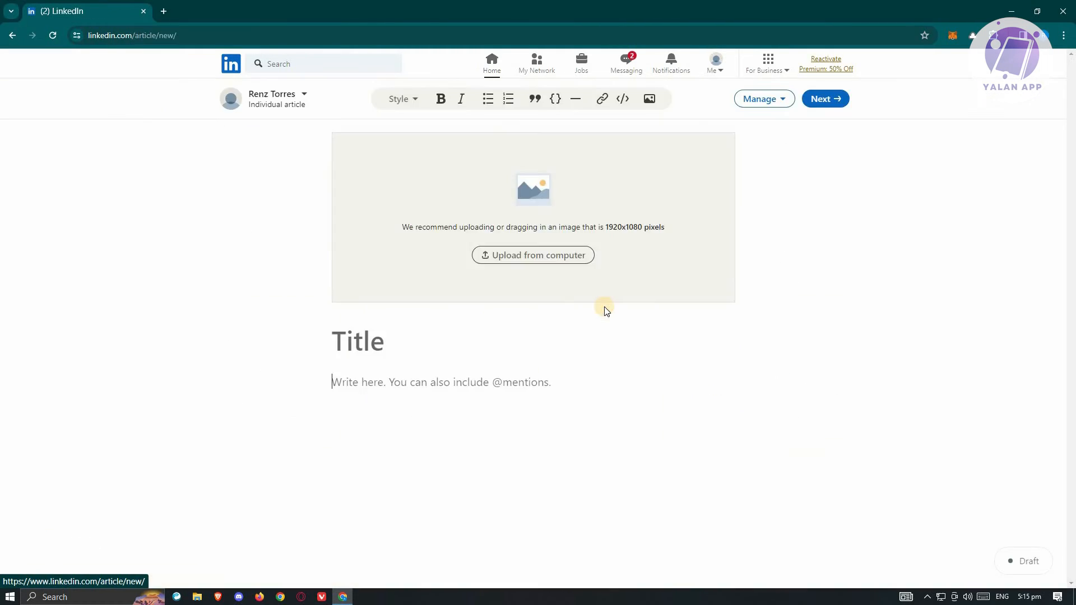
mouse_move(775, 165)
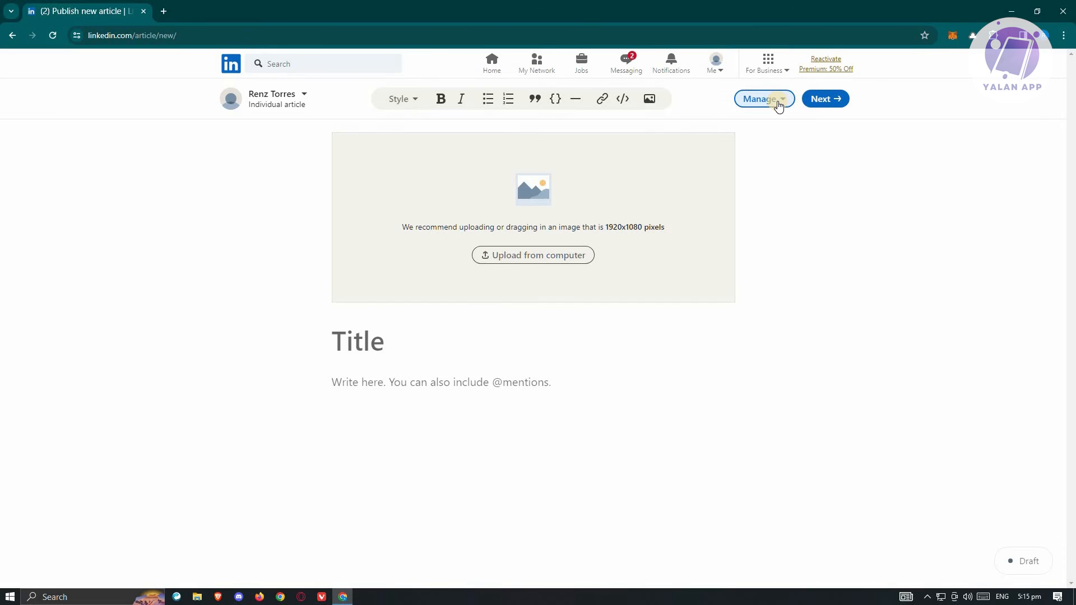
left_click(760, 98)
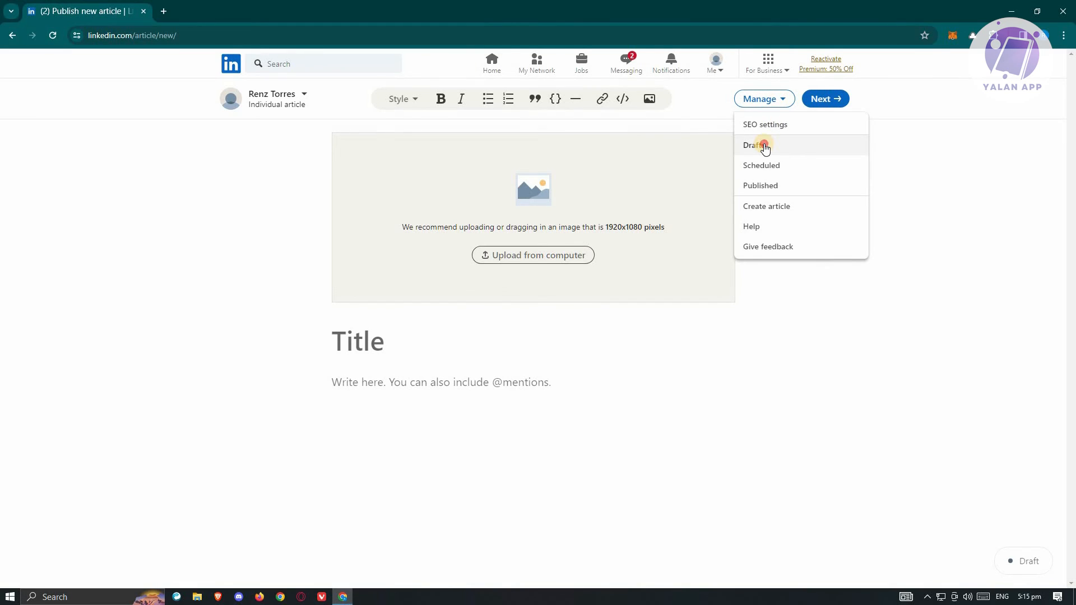
- Show the Drafts list in the Articles dialog, which is empty
left_click(755, 145)
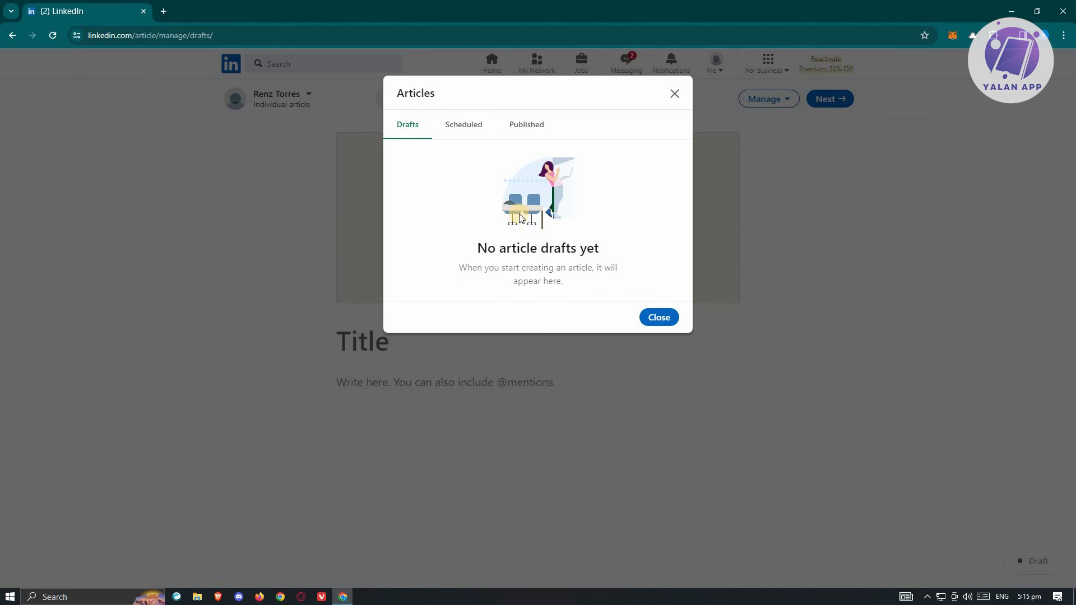
mouse_move(559, 211)
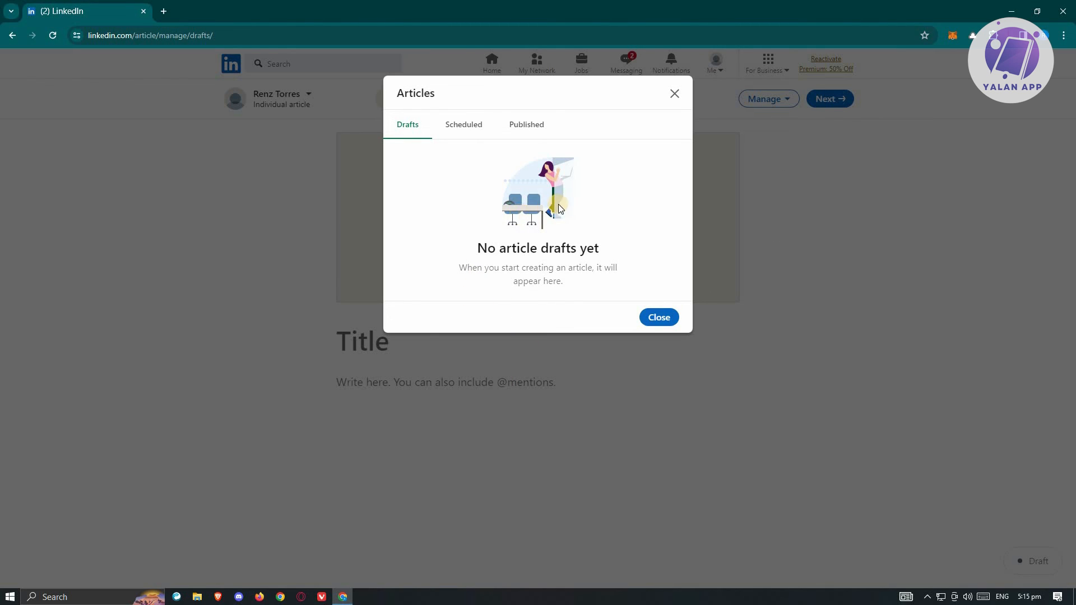